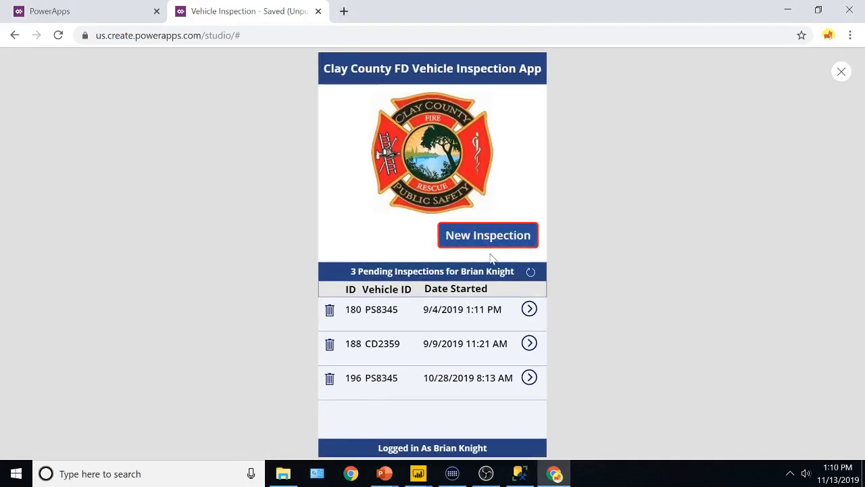
mouse_move(479, 389)
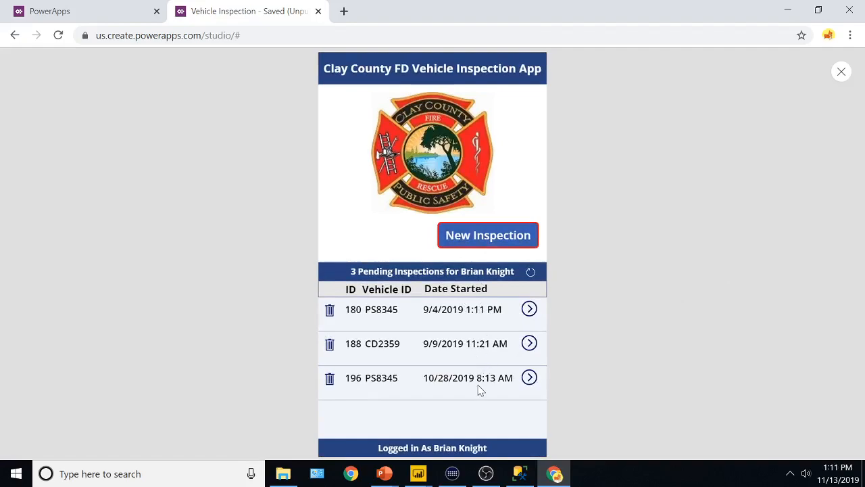
mouse_move(487, 234)
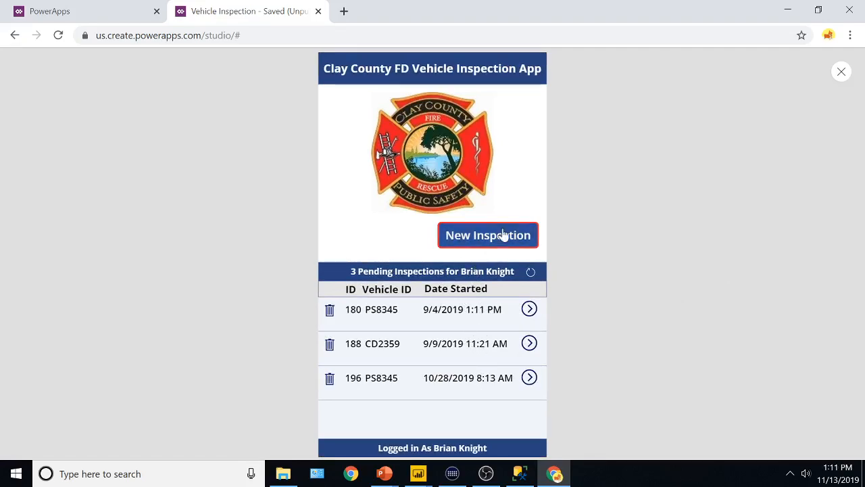
- Create a new inspection for unit Engine 15 and enter 56 as its mileage
click(487, 234)
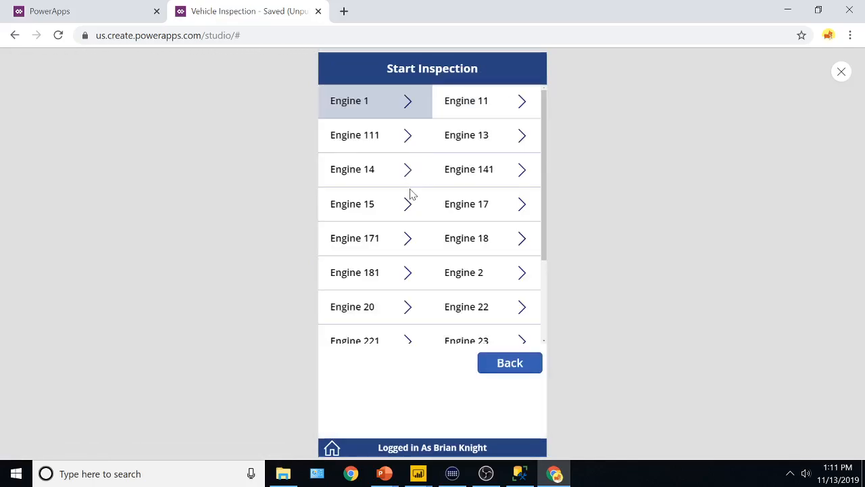
click(351, 203)
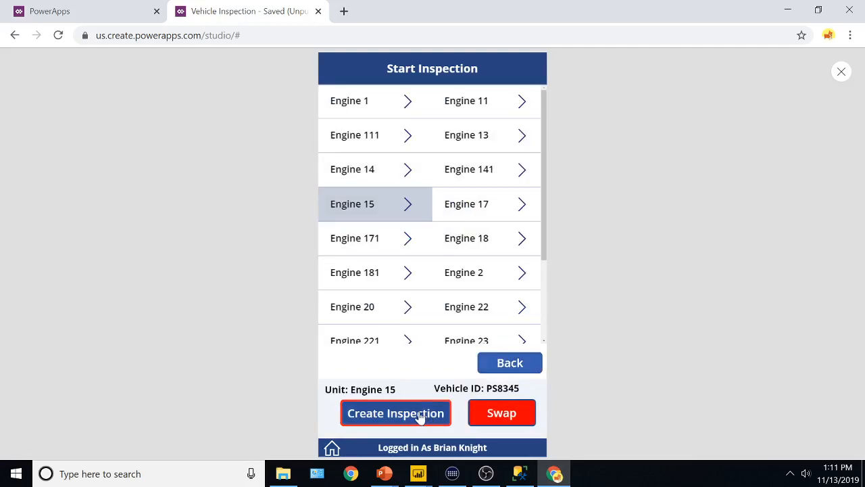
click(396, 412)
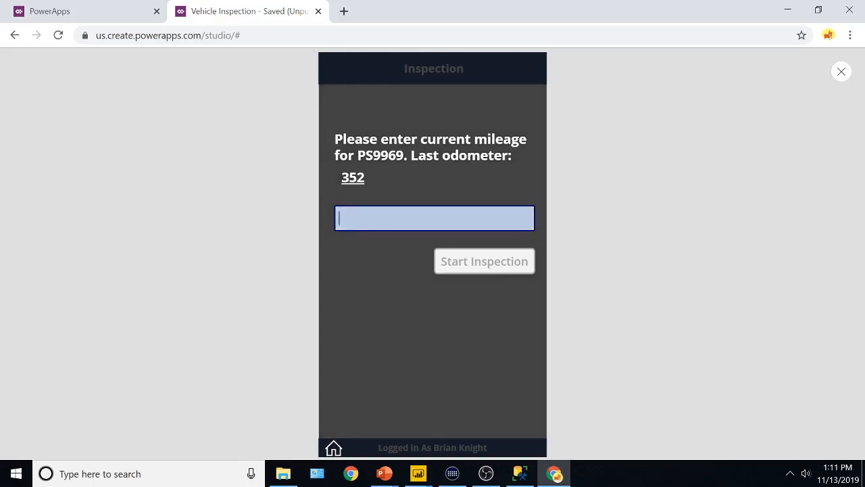
text(56)
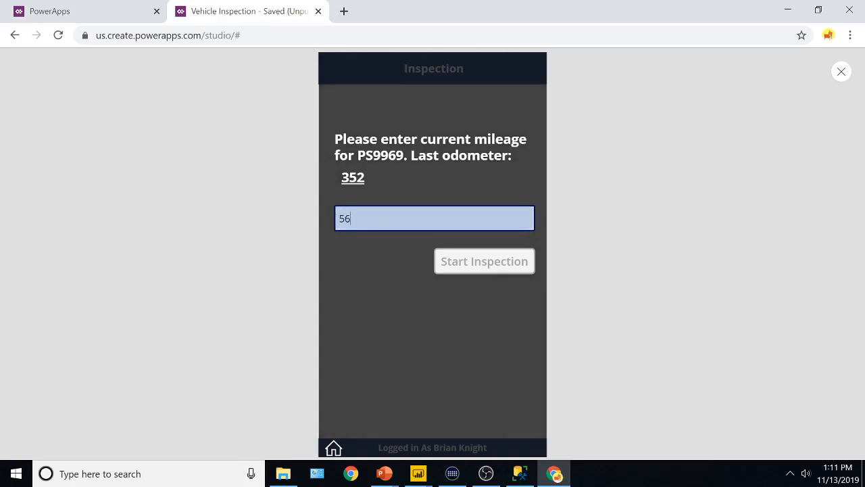
- Start the inspection, mark Operator/CDL License OK, and advance through Lights and Batteries/Cables to Oils/Fluids
click(484, 261)
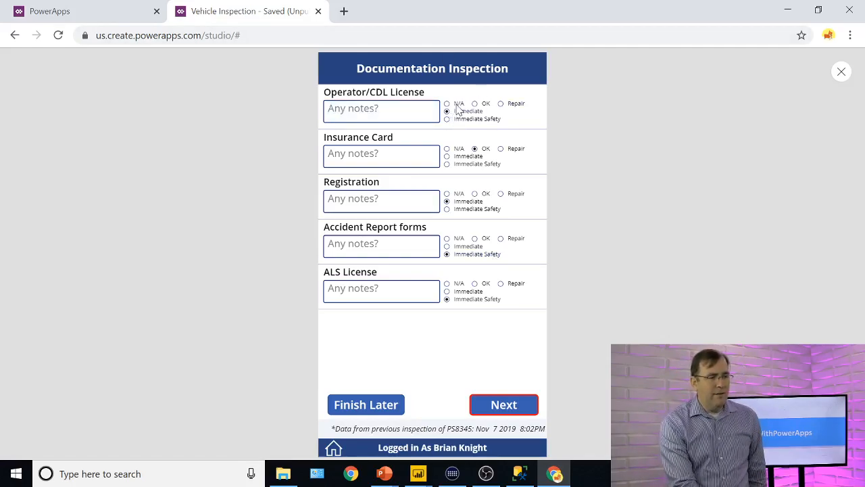
click(474, 104)
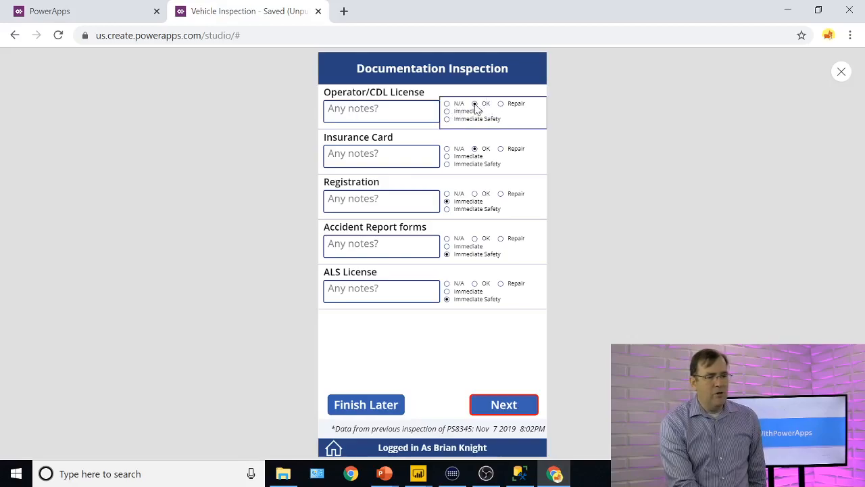
click(504, 404)
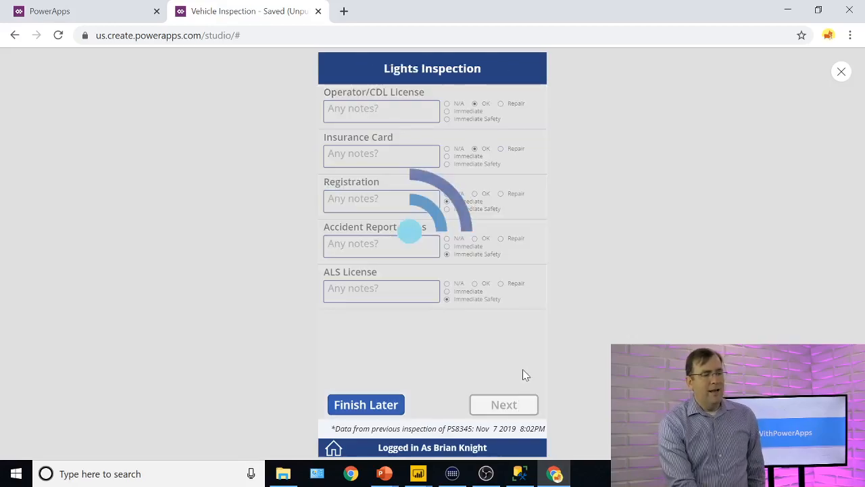
click(504, 404)
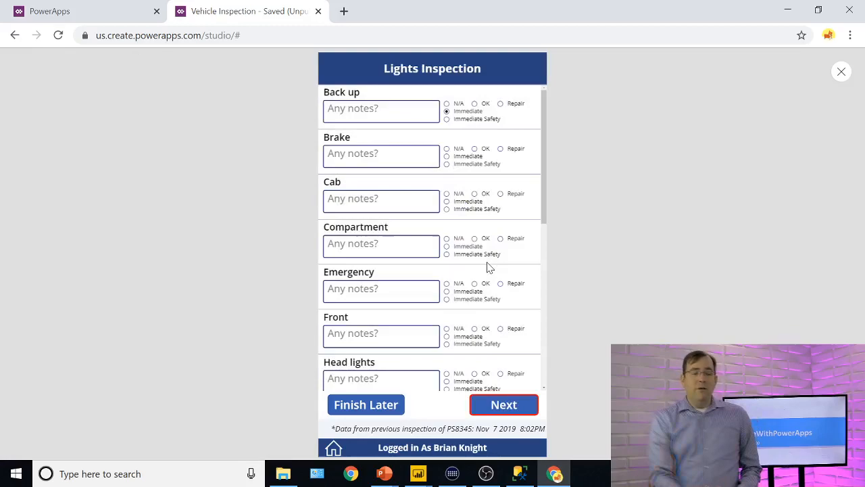
mouse_move(534, 298)
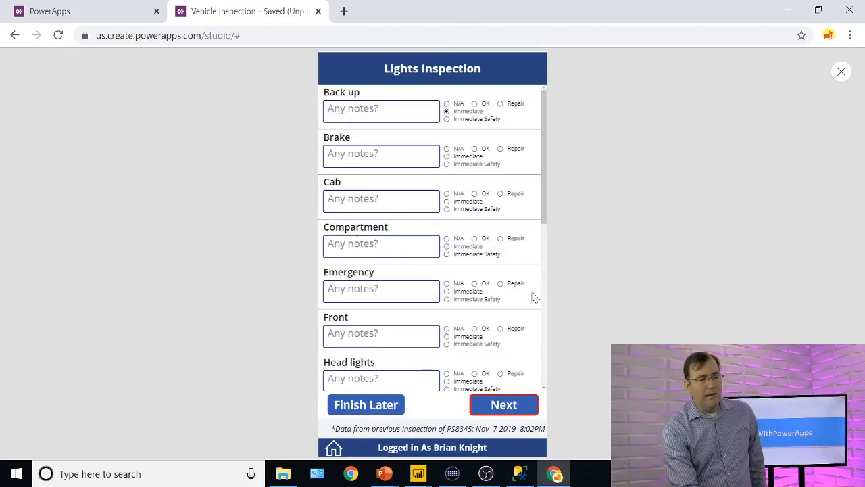
click(504, 404)
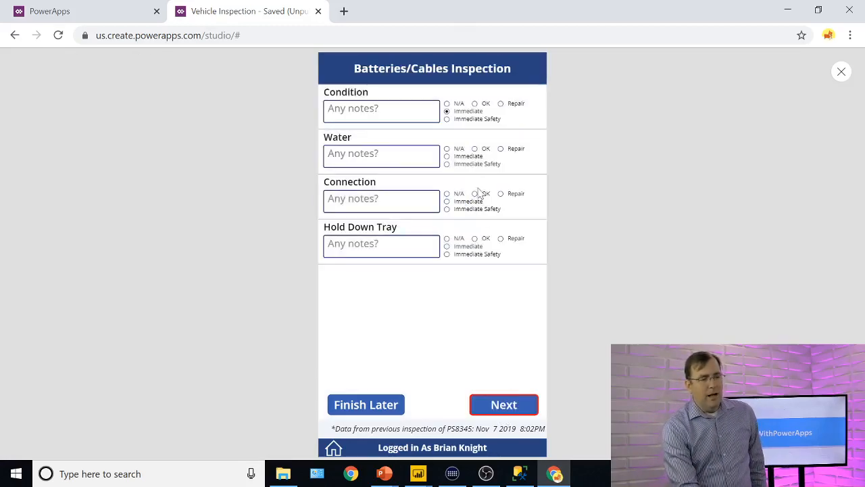
click(503, 405)
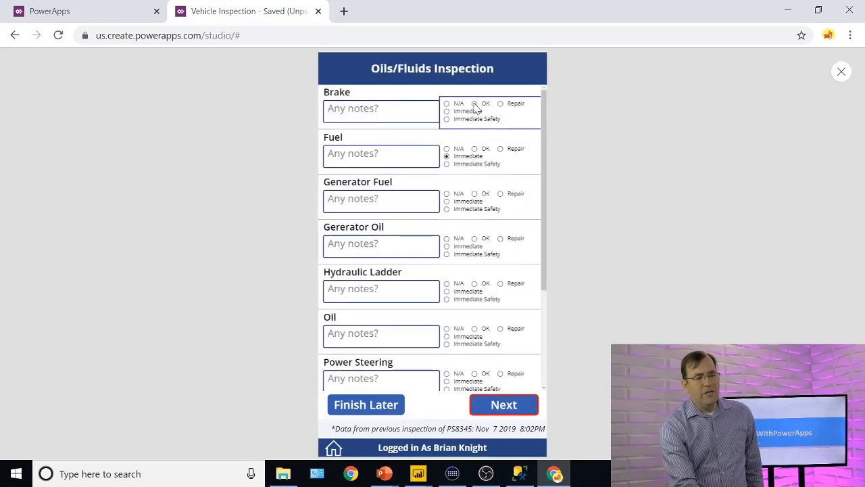
click(504, 405)
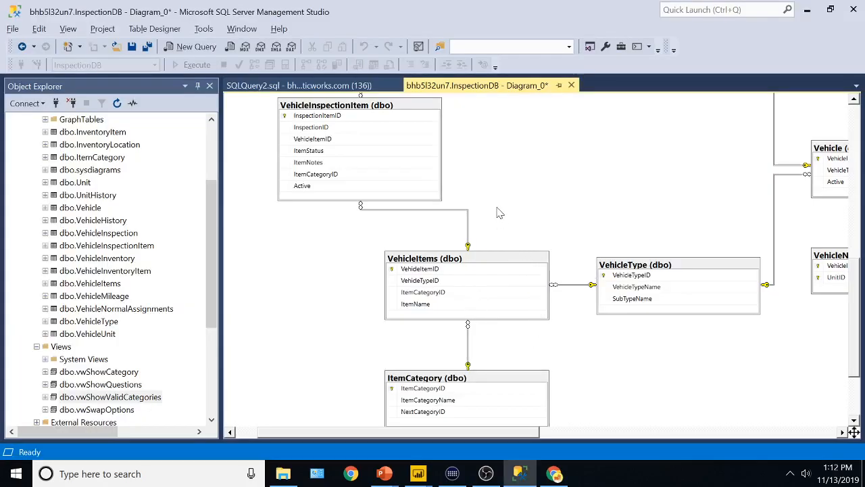
mouse_move(427, 377)
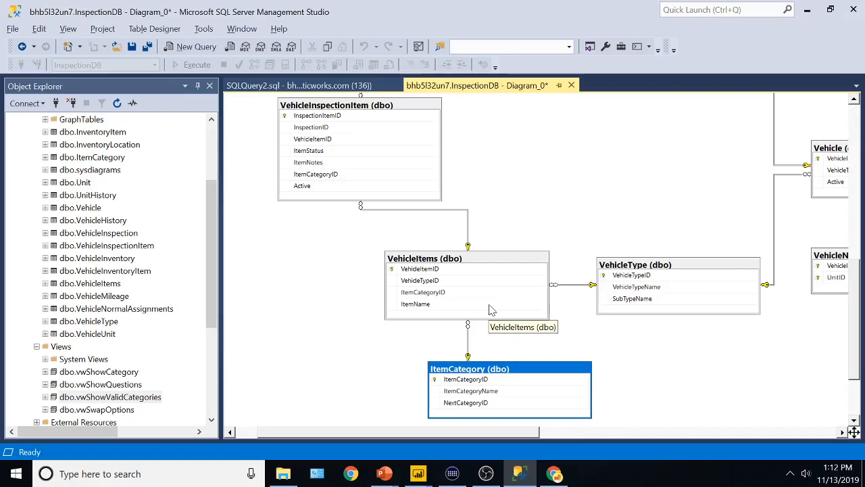
mouse_move(378, 111)
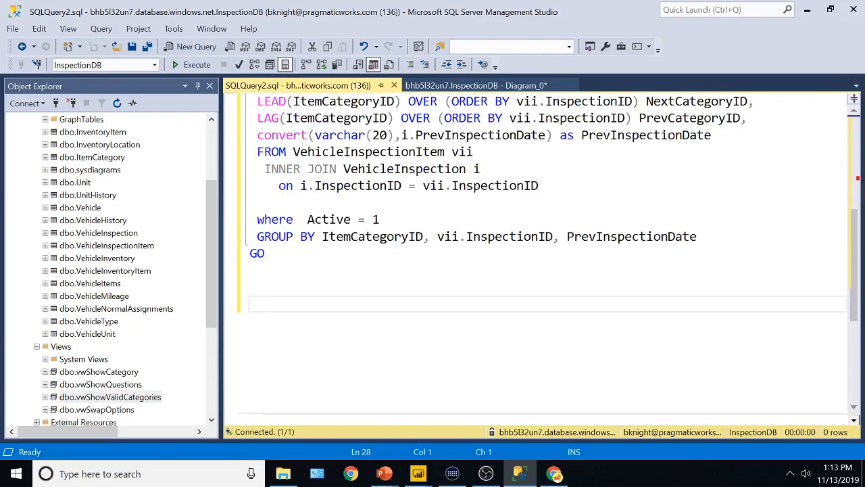
click(474, 85)
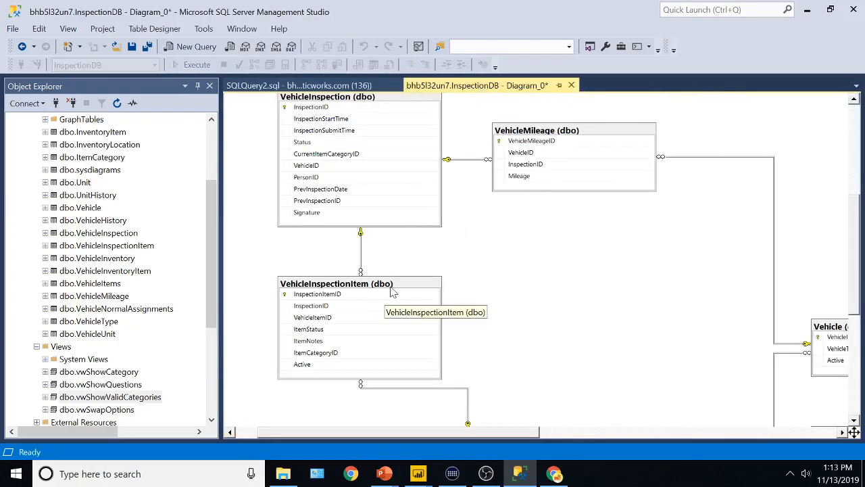
mouse_move(370, 297)
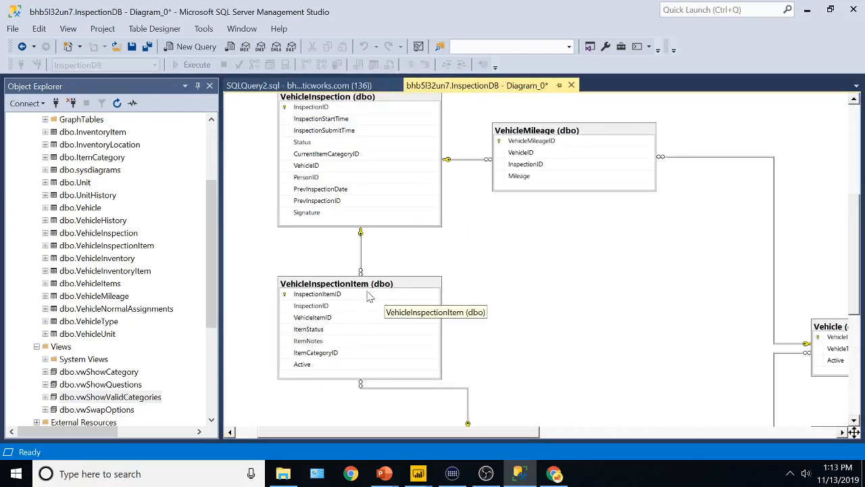
mouse_move(346, 316)
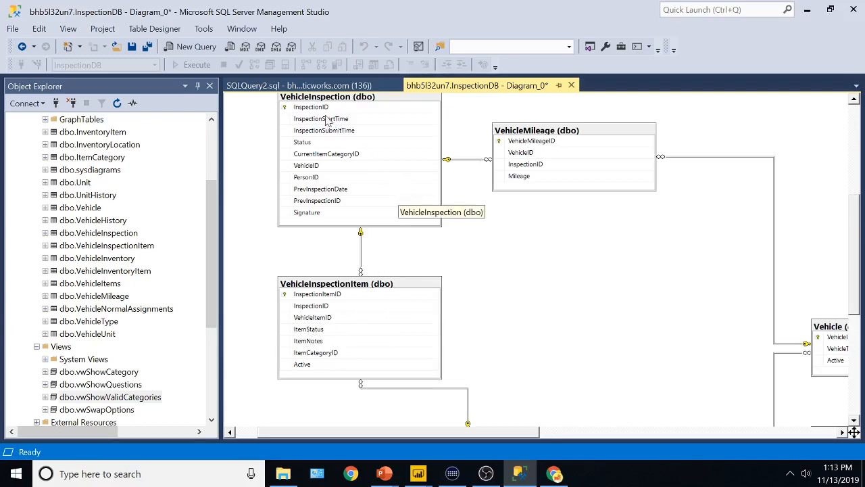
mouse_move(346, 316)
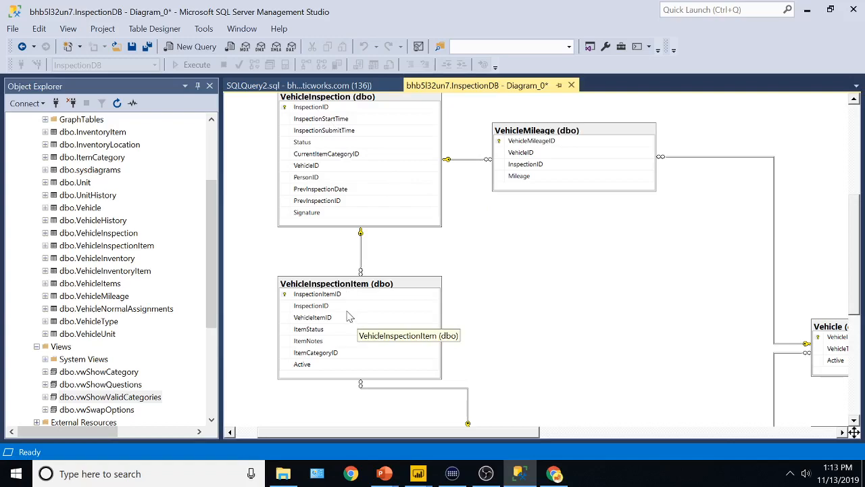
mouse_move(345, 319)
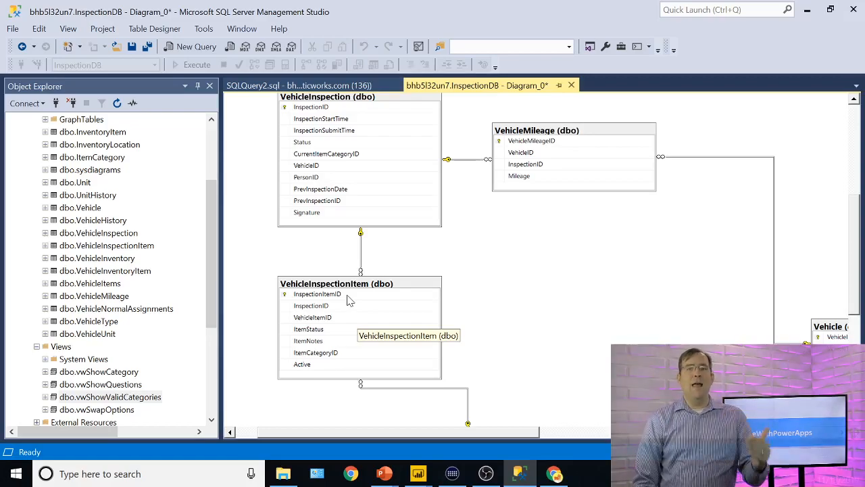
mouse_move(360, 141)
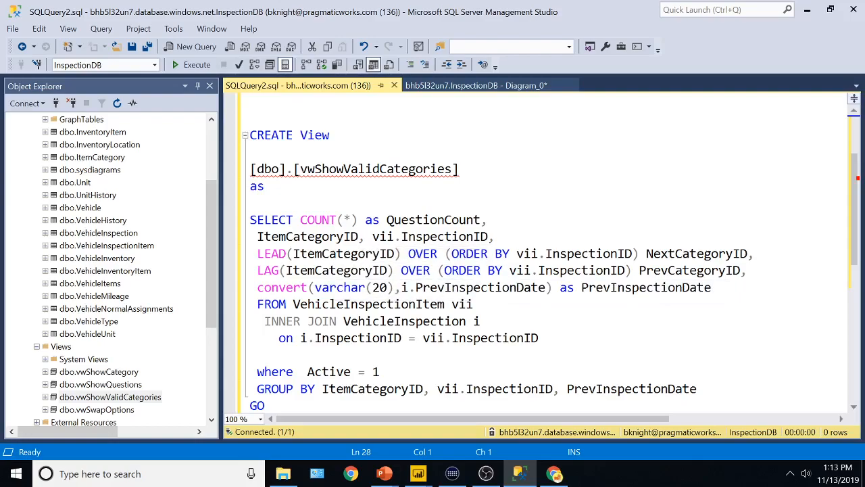
- Run SELECT * from vwShowValidCategories and review its 658 rows of next/previous category IDs
scroll(down, 3)
text(S)
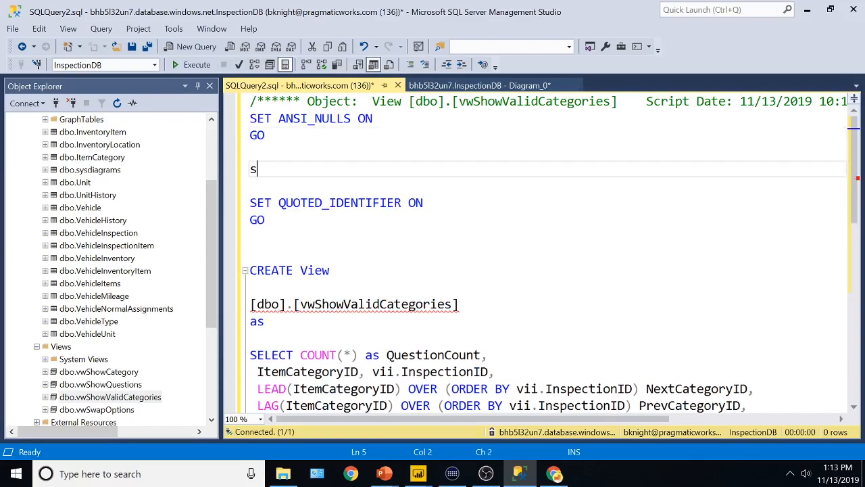
text(elect * from [vwShowValidCategories])
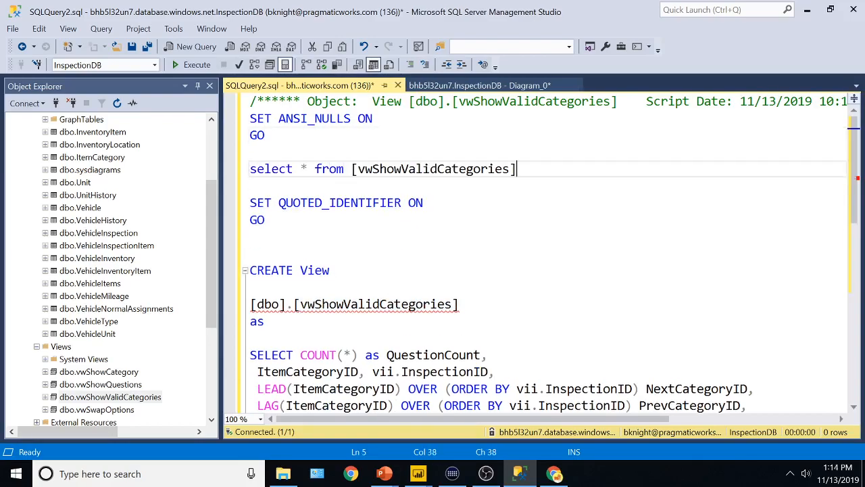
click(197, 64)
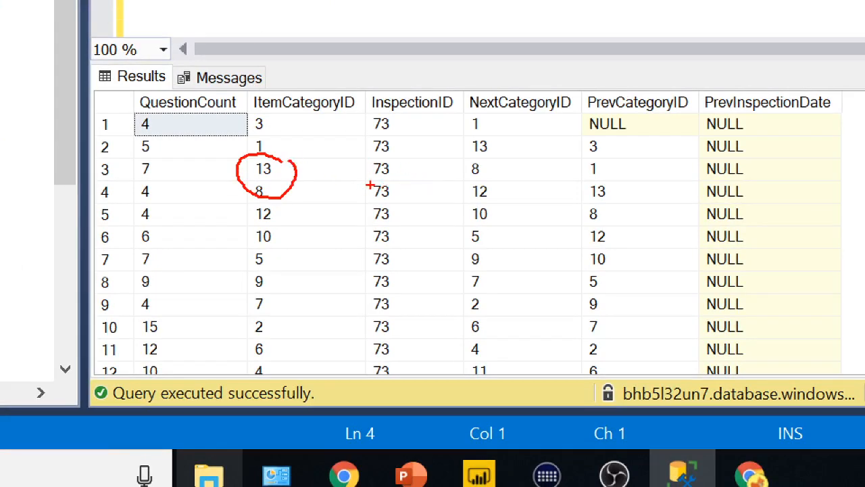
mouse_move(493, 140)
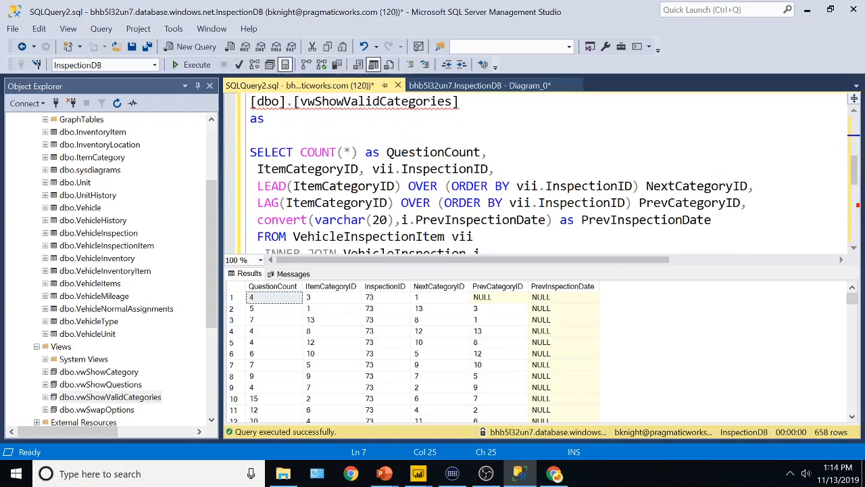
scroll(down, 3)
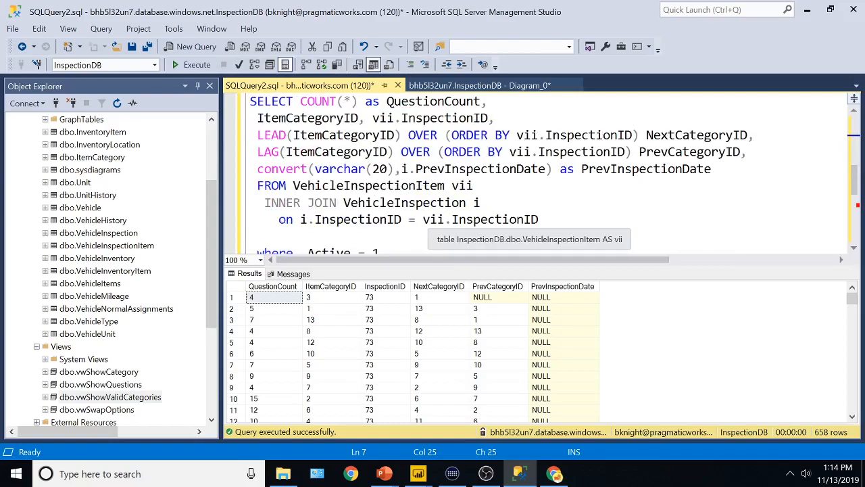
key(alt+tab)
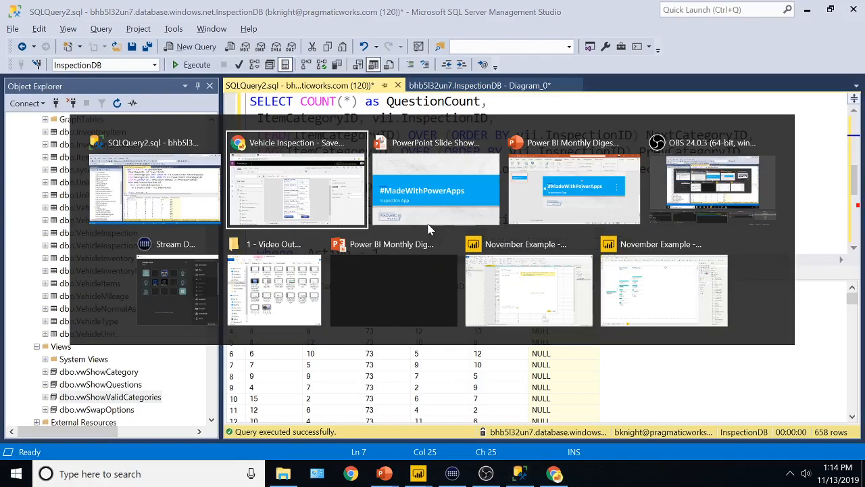
- Switch back to the Vehicle Inspection app in the Power Apps editor
click(296, 143)
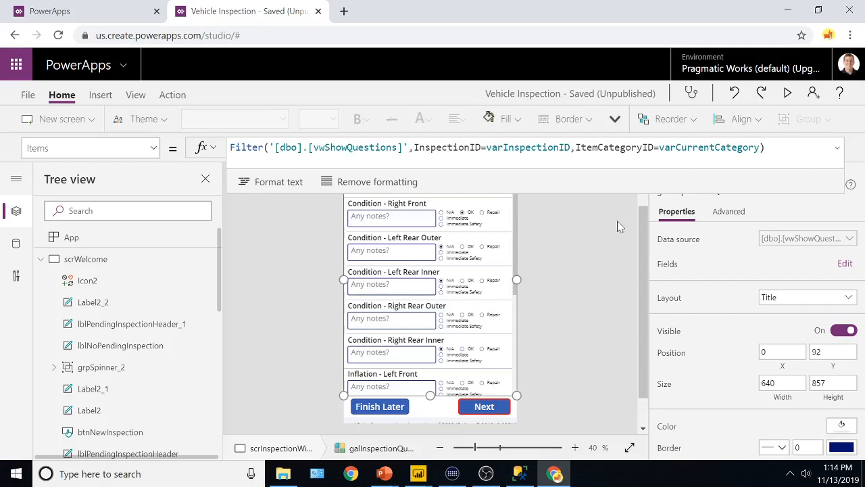
mouse_move(537, 307)
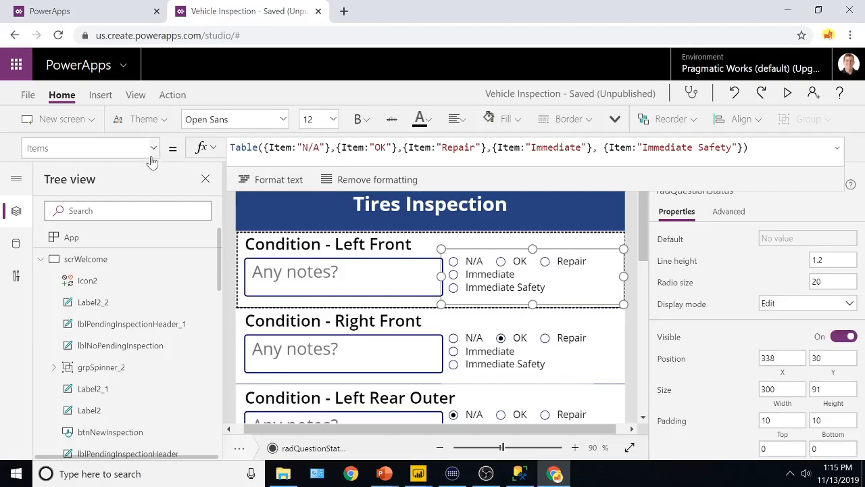
- Show radQuestionStatus's OnChange Patch formula updating ItemStatus in VehicleInspectionItem
click(153, 147)
text(OnChange)
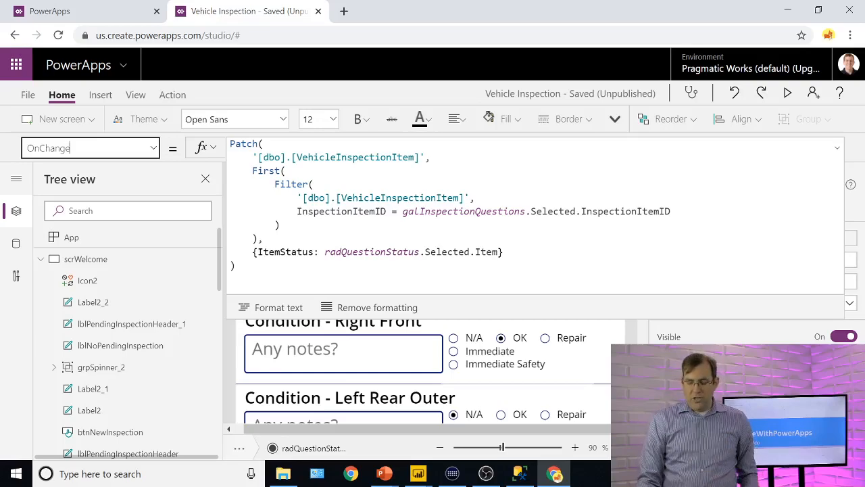
key(alt+tab)
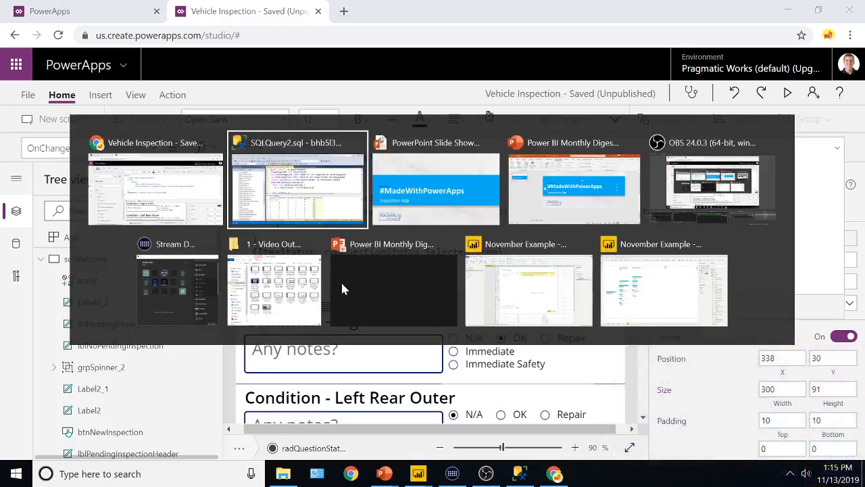
- Open the InspectionDB Diagram_0 and browse from VehicleInspection through VehicleItems and VehicleType to Vehicle
click(298, 179)
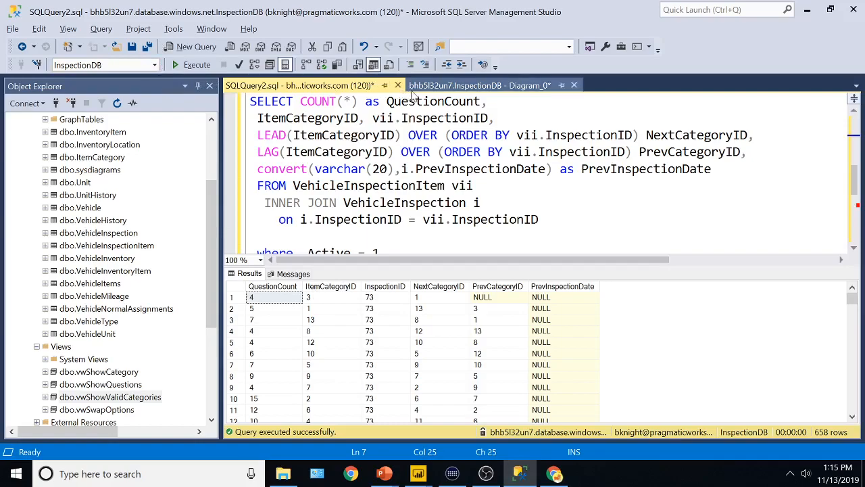
click(480, 85)
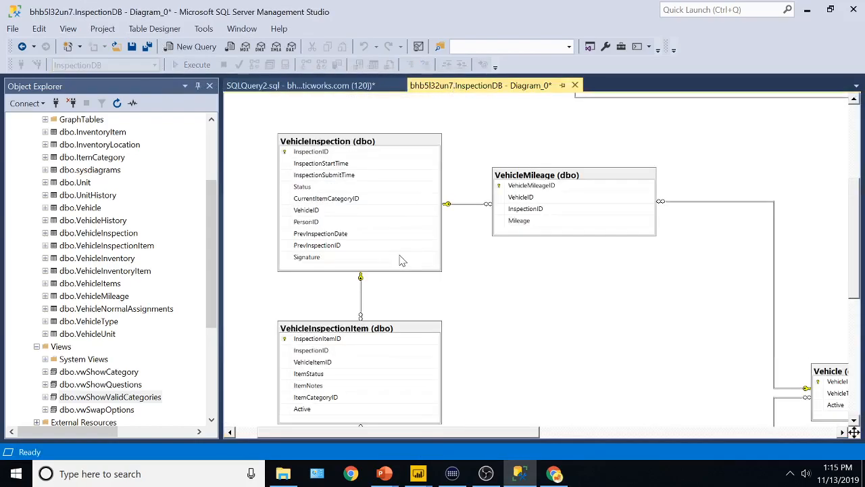
click(327, 141)
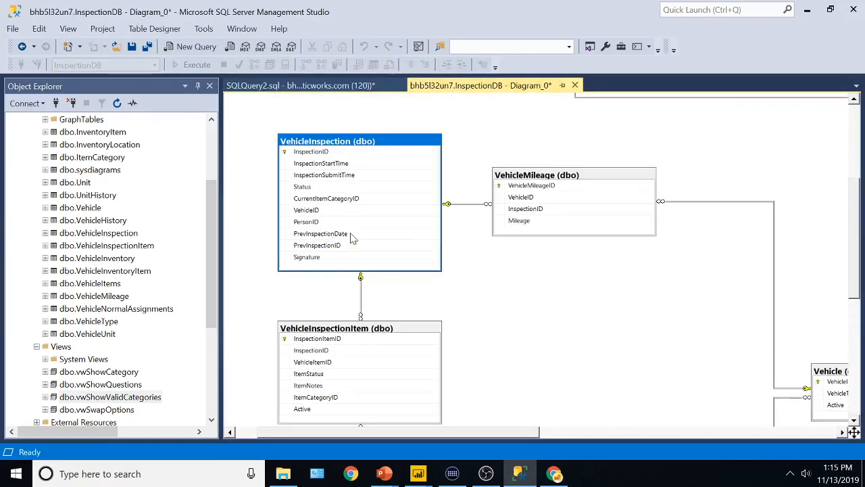
click(321, 233)
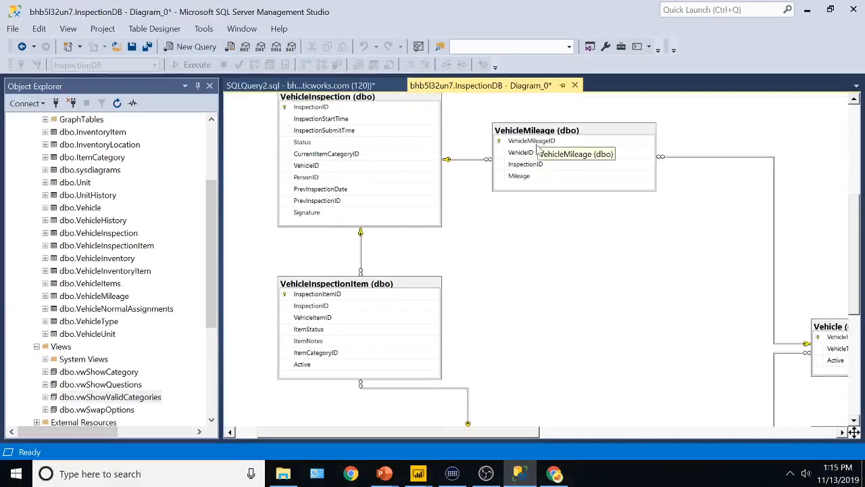
mouse_move(546, 237)
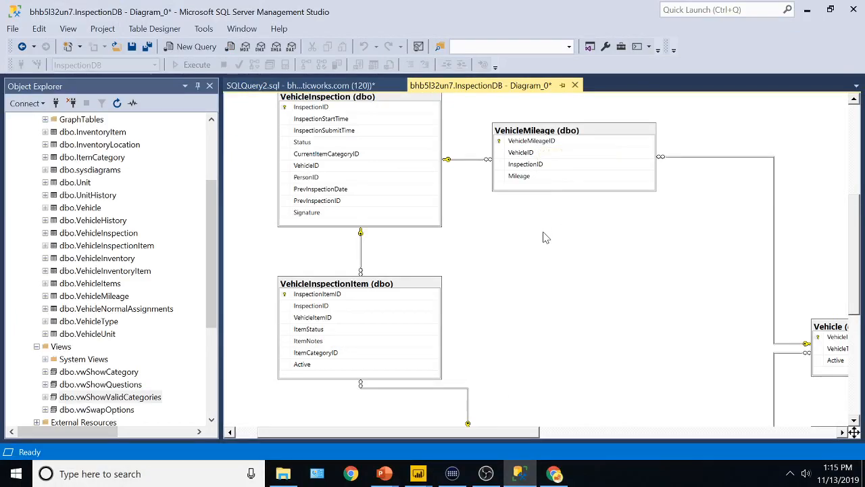
scroll(down, 3)
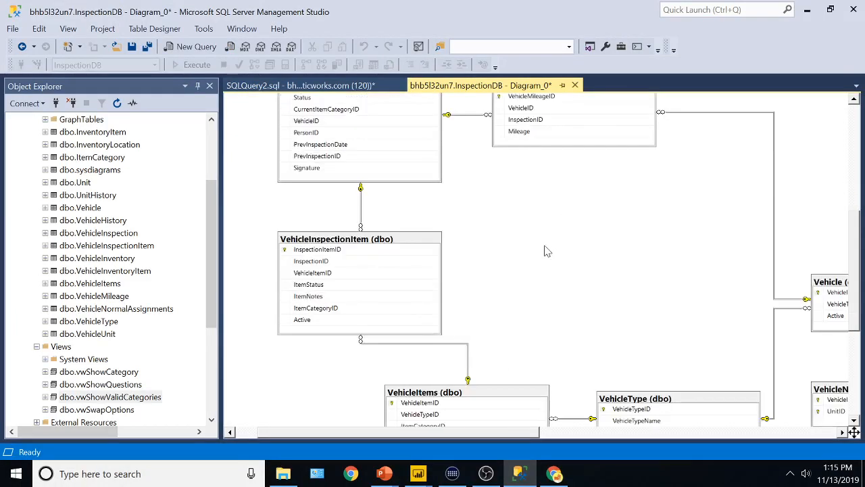
scroll(down, 3)
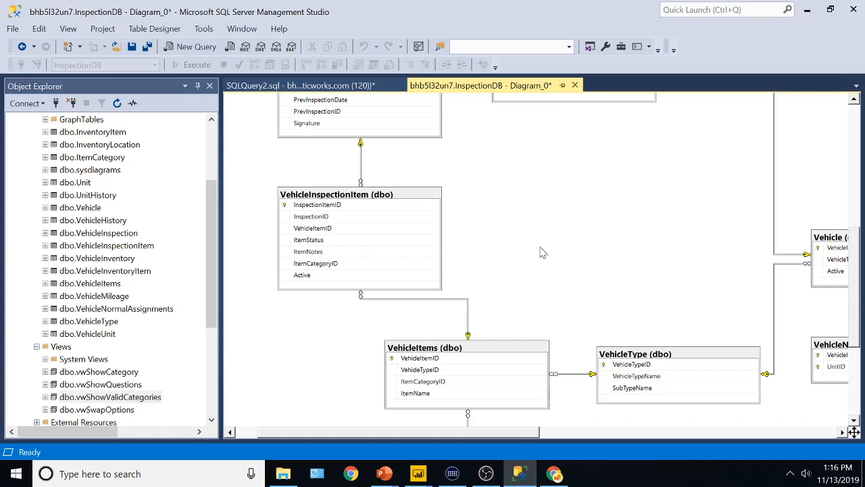
mouse_move(659, 271)
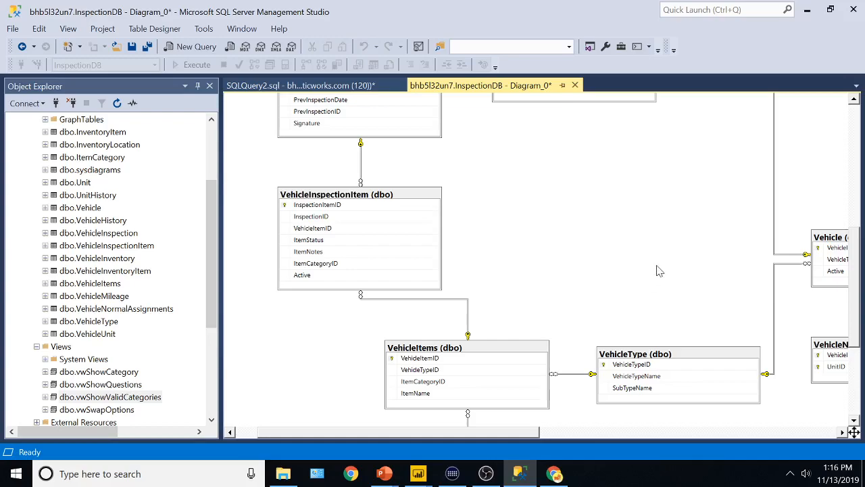
mouse_move(644, 377)
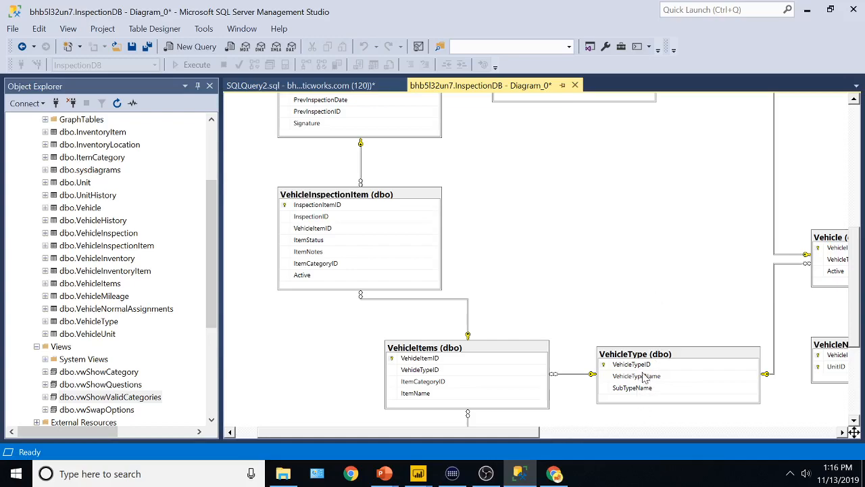
click(631, 364)
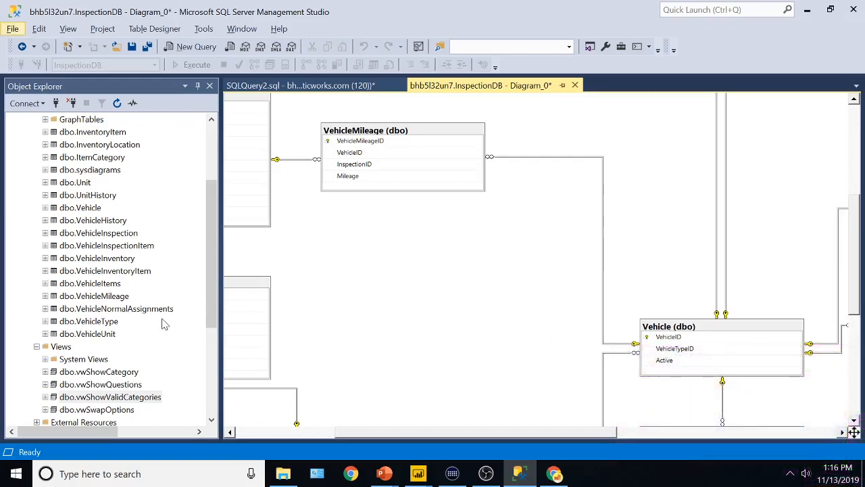
mouse_move(306, 296)
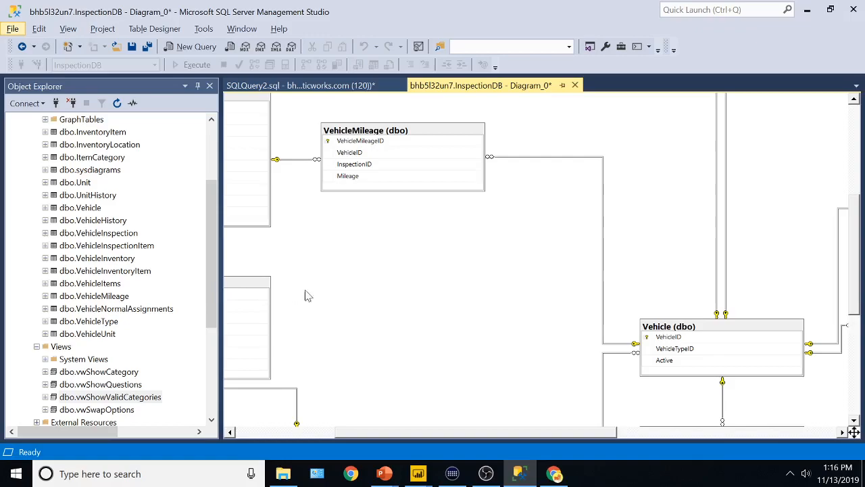
- Select the dbo.vwSwapOptions view in Object Explorer, then return to Power Apps
click(97, 409)
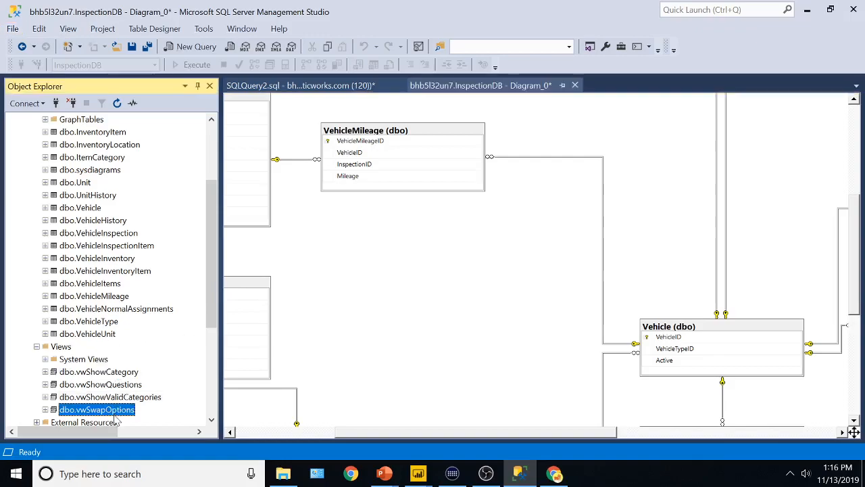
key(alt+tab)
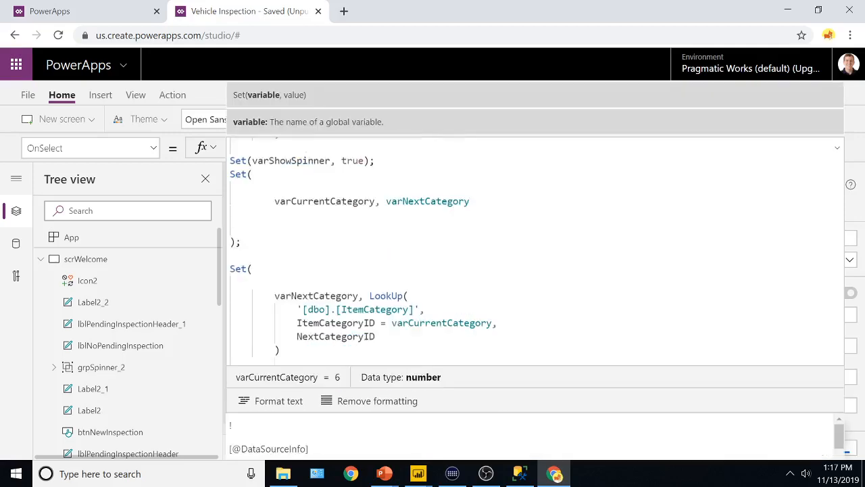
- Review btnNextCategory's OnSelect patch logic, then the Finish Later button's Navigate-to-welcome formula
scroll(down, 3)
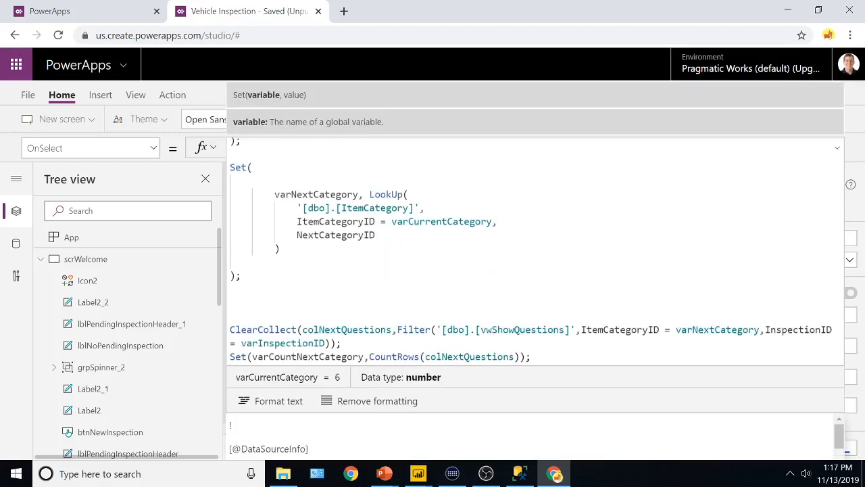
scroll(down, 3)
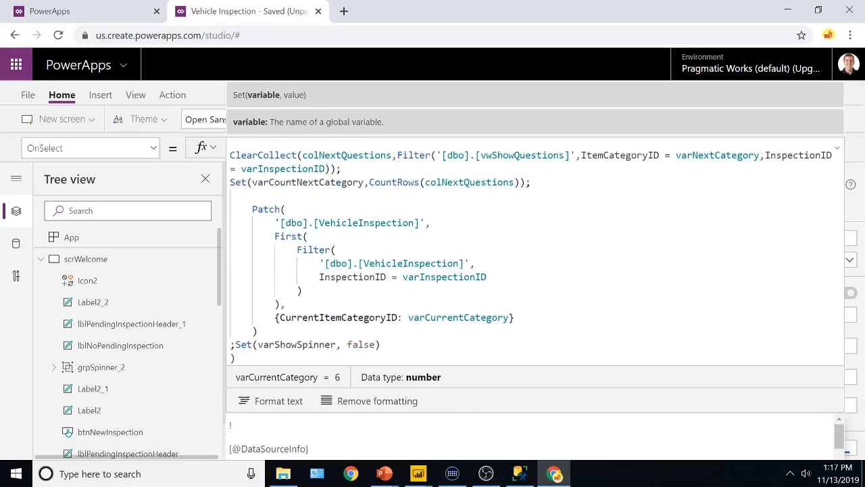
double_click(365, 222)
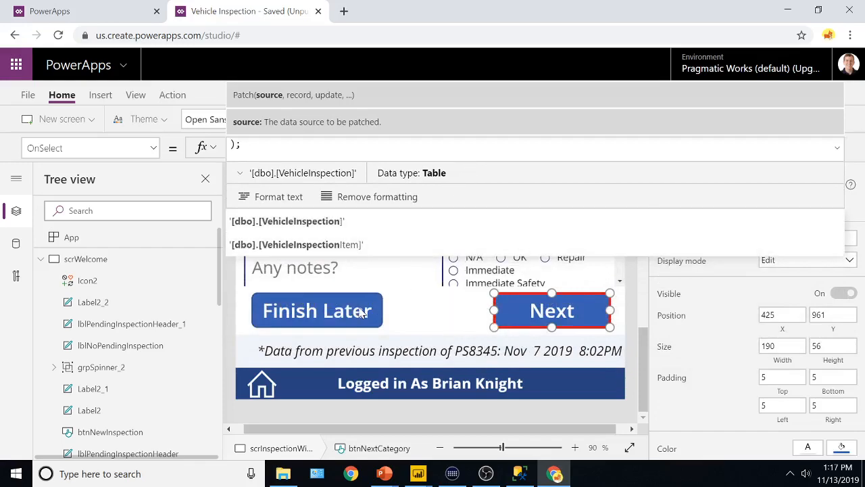
click(318, 310)
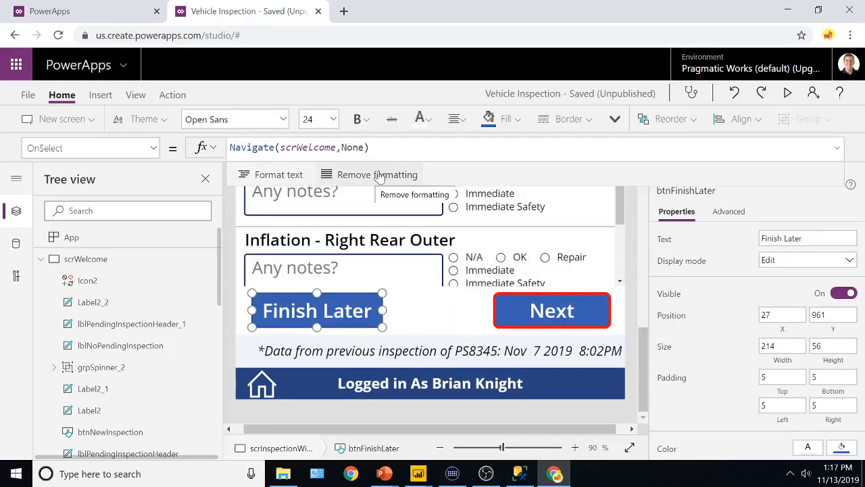
mouse_move(588, 129)
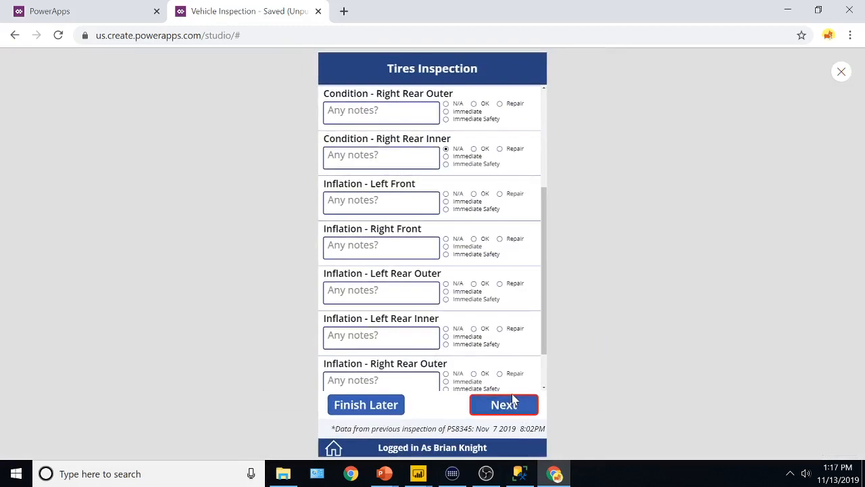
- Mark Inflation - Right Front OK, Radiator Immediate, and Steering and Air conditioning OK
click(504, 405)
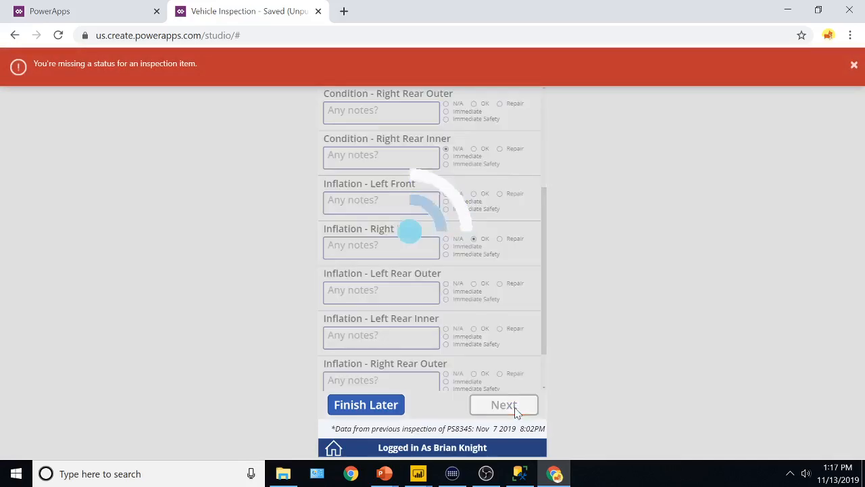
click(504, 405)
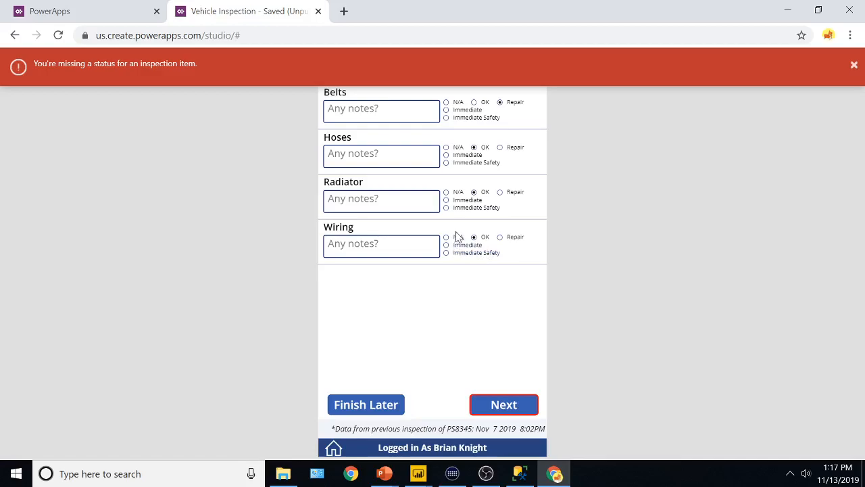
click(446, 200)
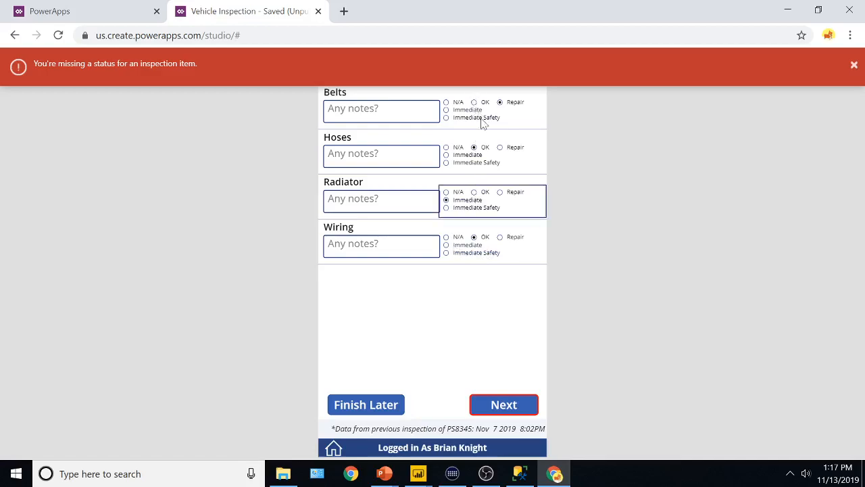
click(504, 405)
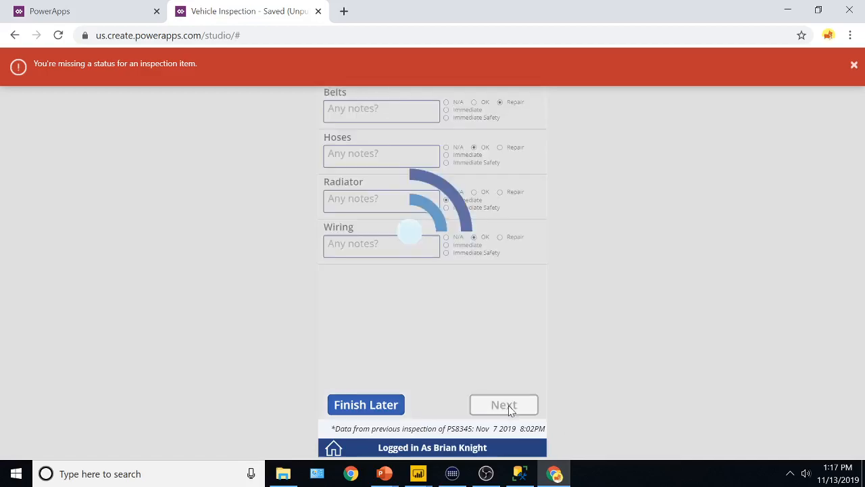
click(504, 404)
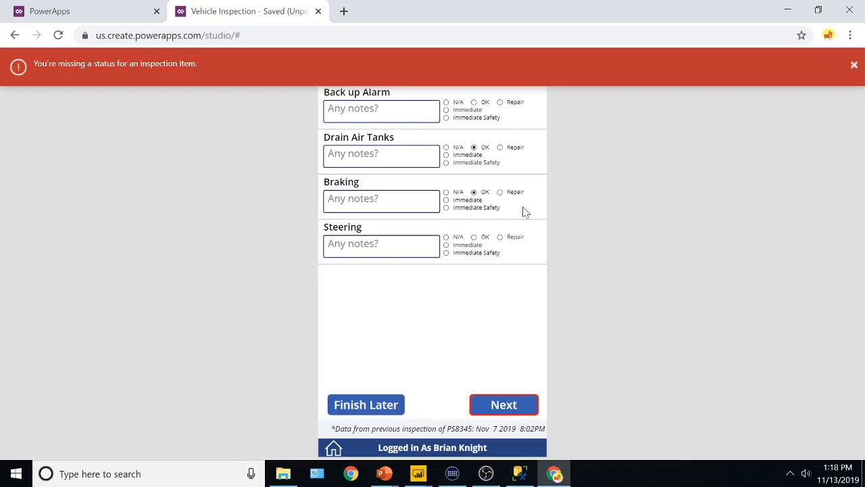
click(473, 237)
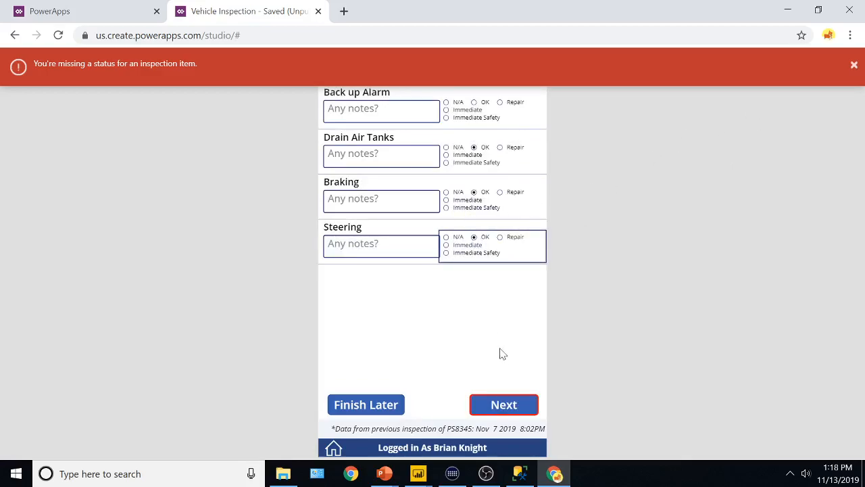
scroll(down, 3)
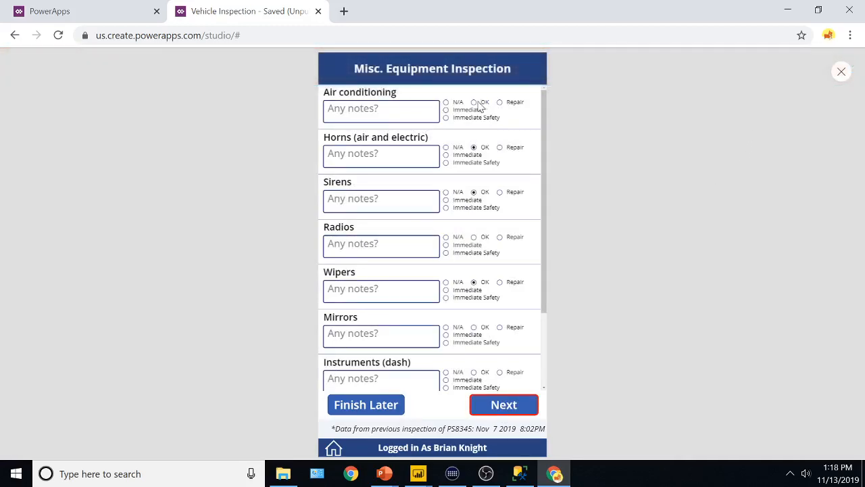
click(474, 102)
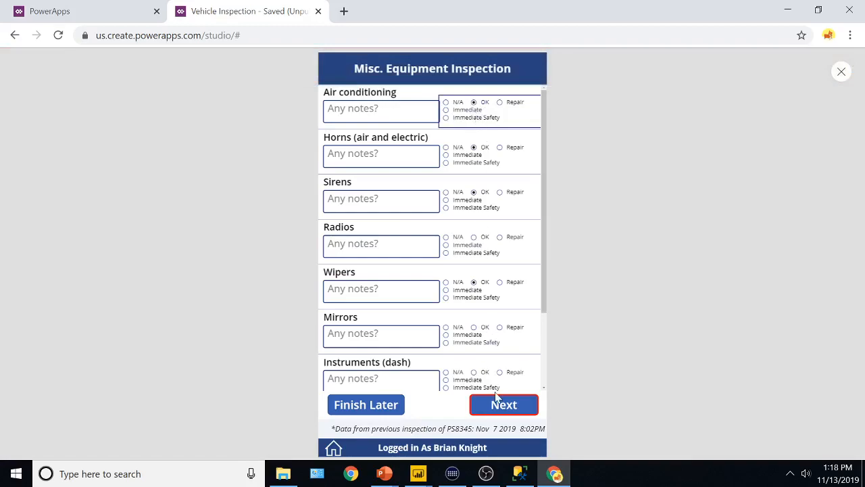
- Mark Foam Tank, Engineer - Rear Facing, Officer side spare 1 and K12 OK, then preview
click(504, 405)
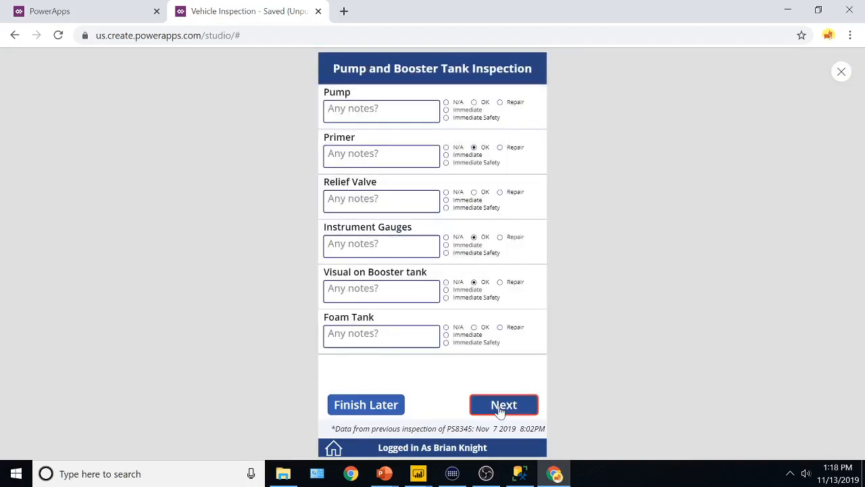
click(503, 404)
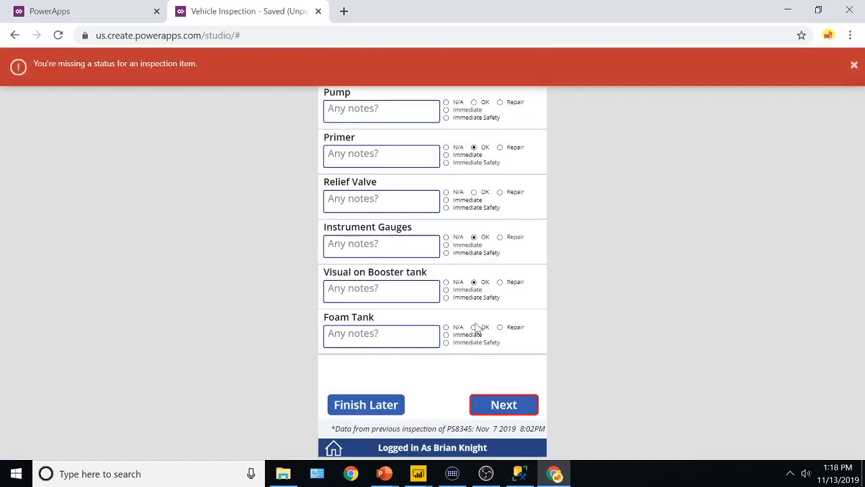
click(504, 404)
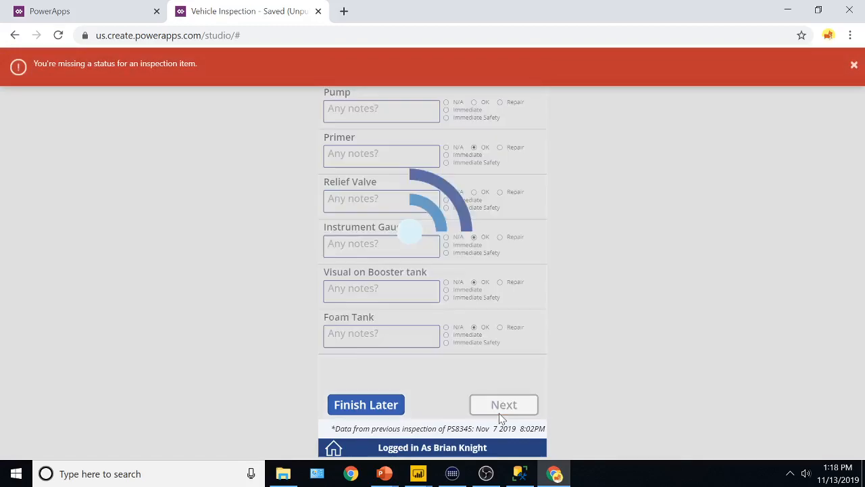
click(503, 404)
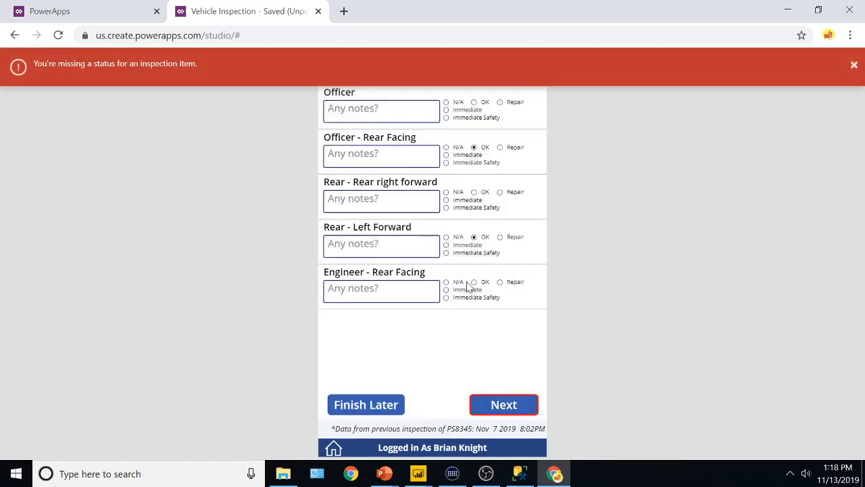
click(504, 404)
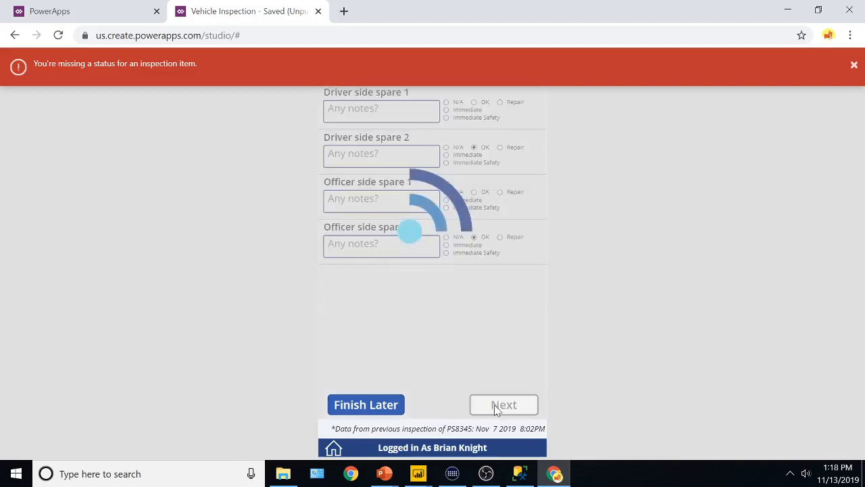
click(504, 405)
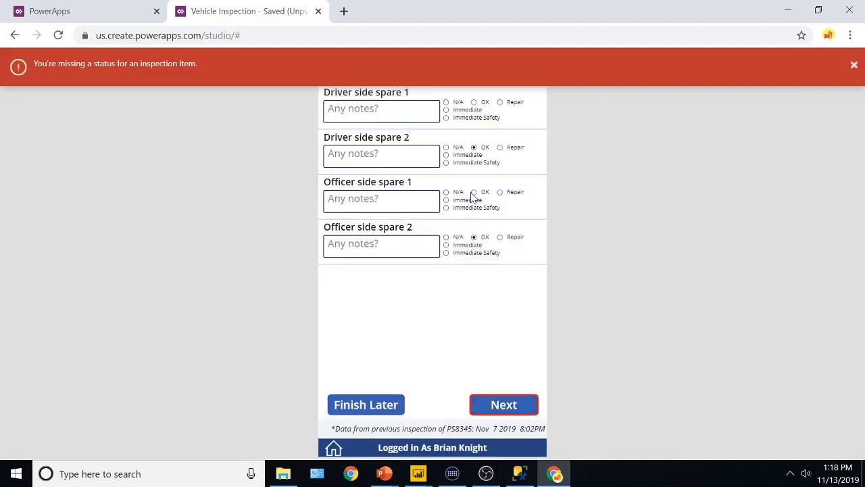
click(504, 404)
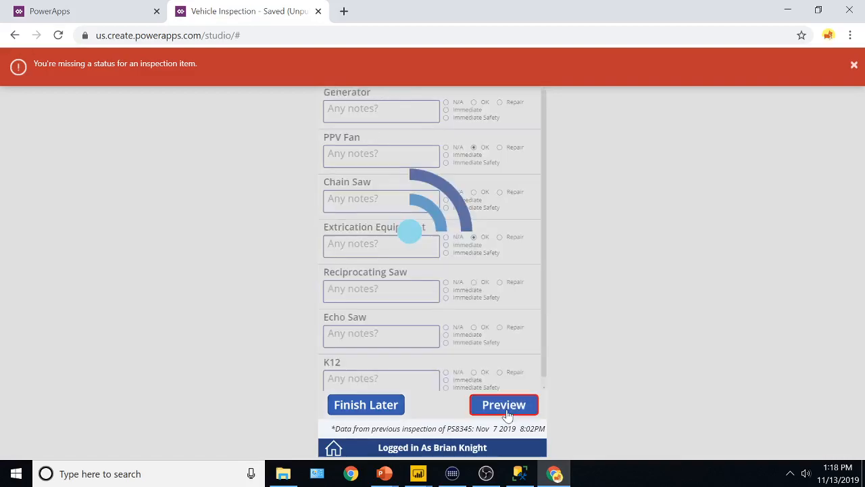
click(504, 404)
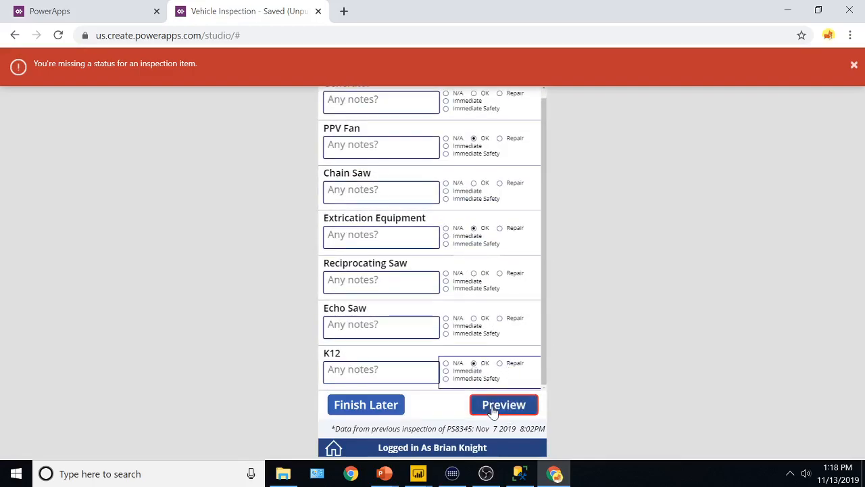
click(503, 404)
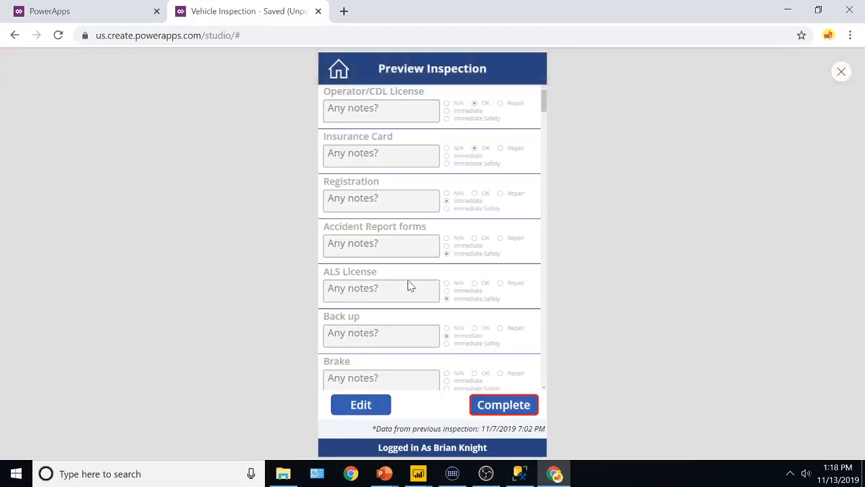
scroll(down, 3)
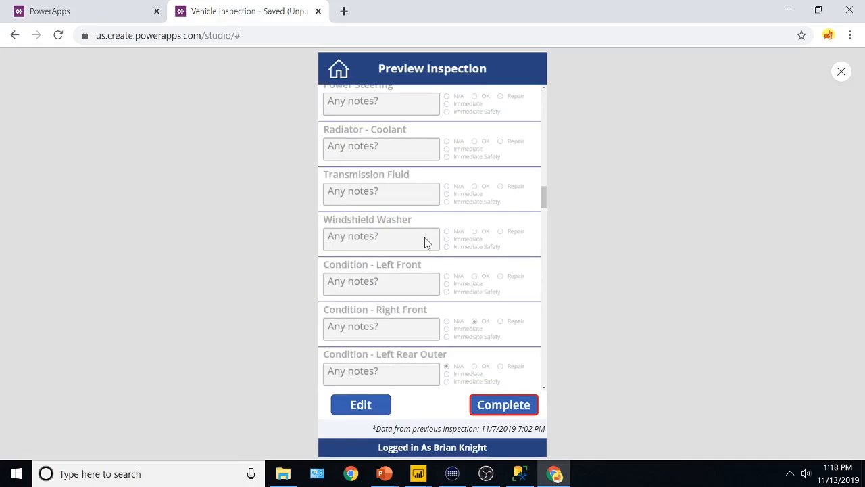
mouse_move(426, 256)
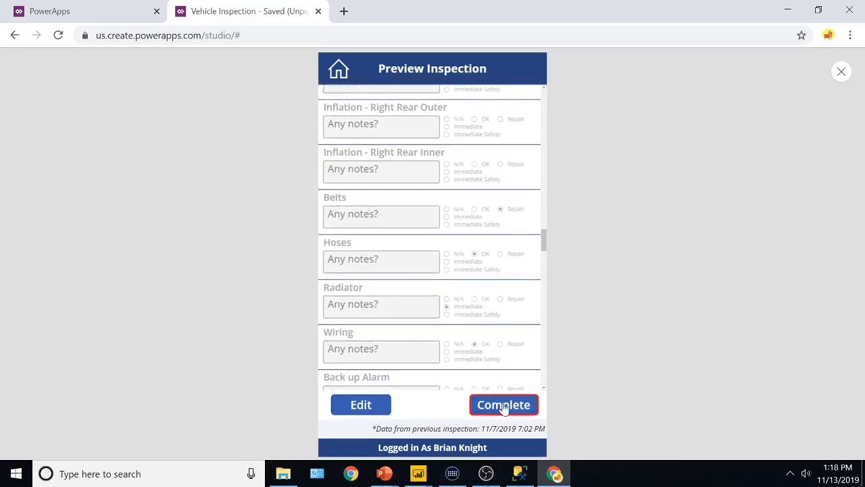
- Complete the PS8345 inspection by drawing a signature and agreeing to the affirmation
click(504, 404)
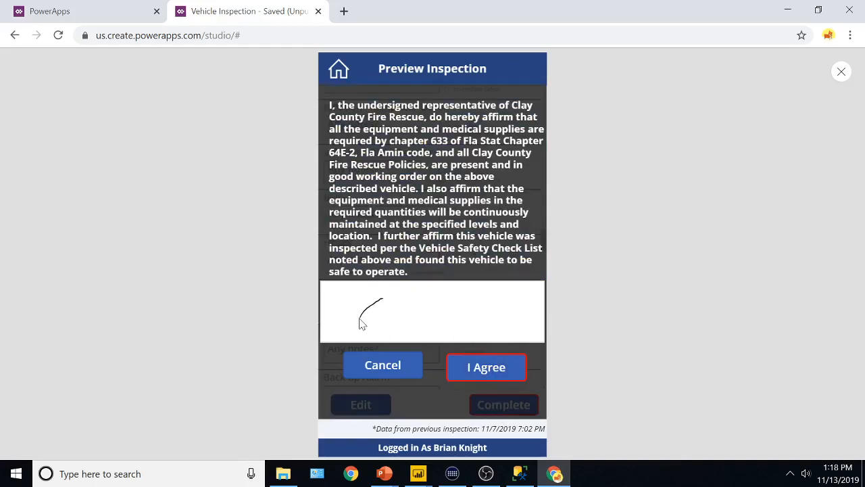
drag(361, 324, 513, 311)
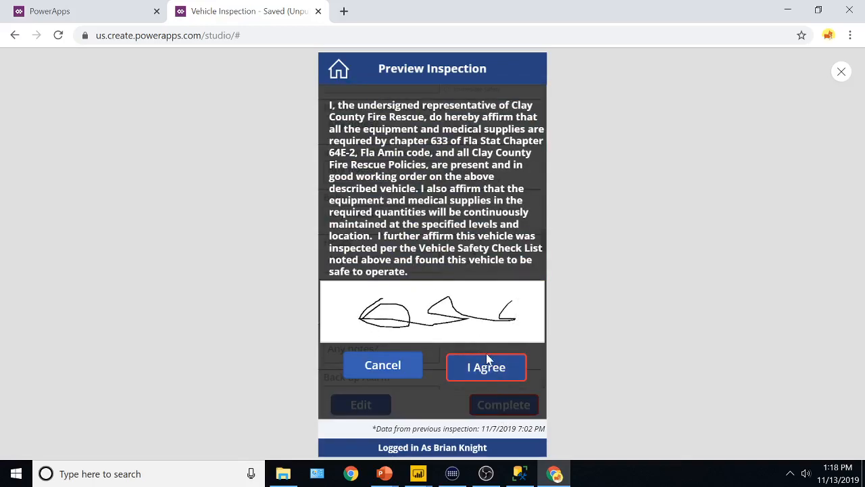
click(486, 367)
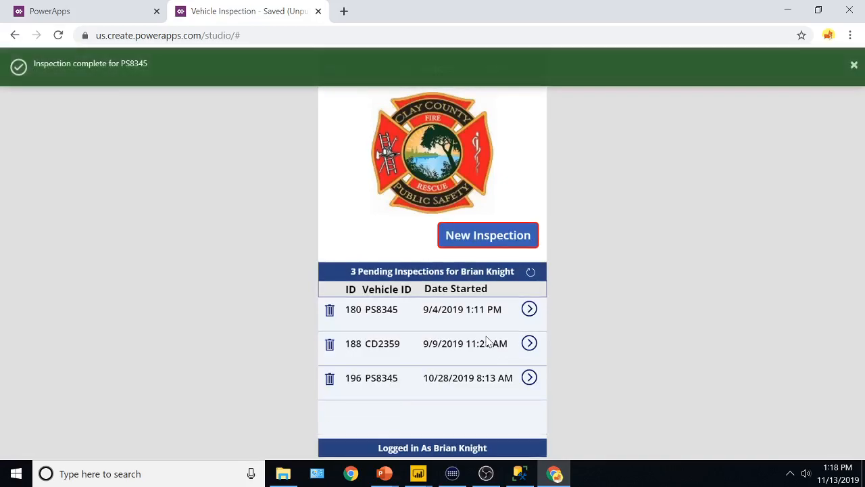